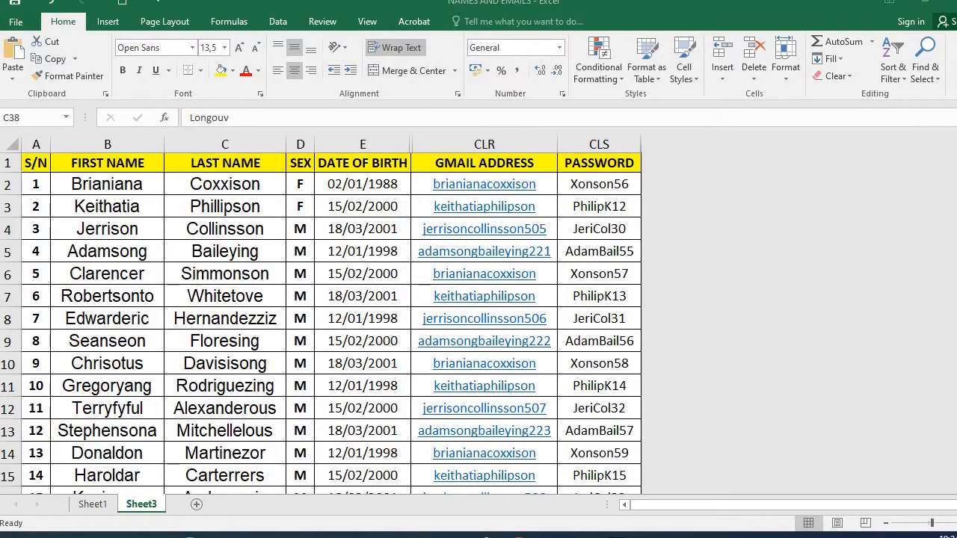
pyautogui.moveTo(30, 520)
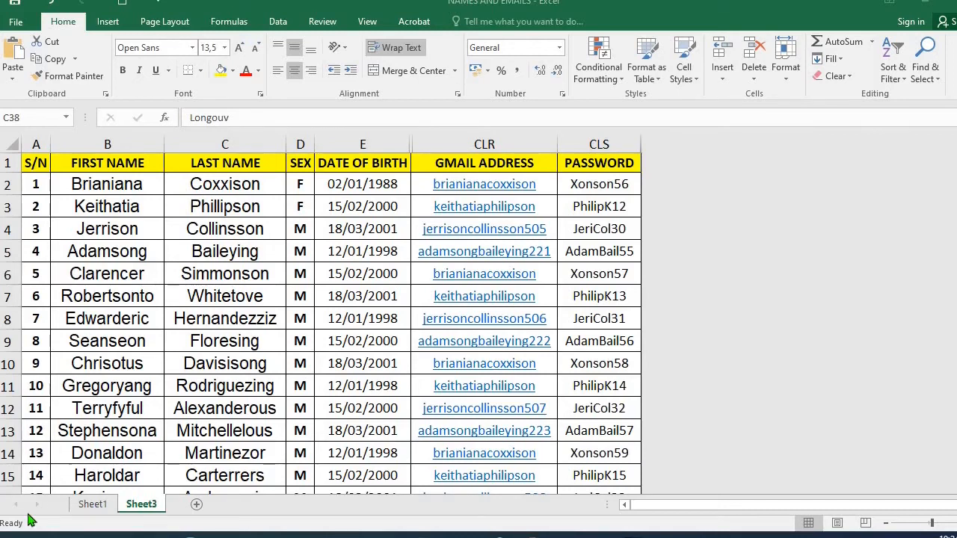
pyautogui.moveTo(81, 190)
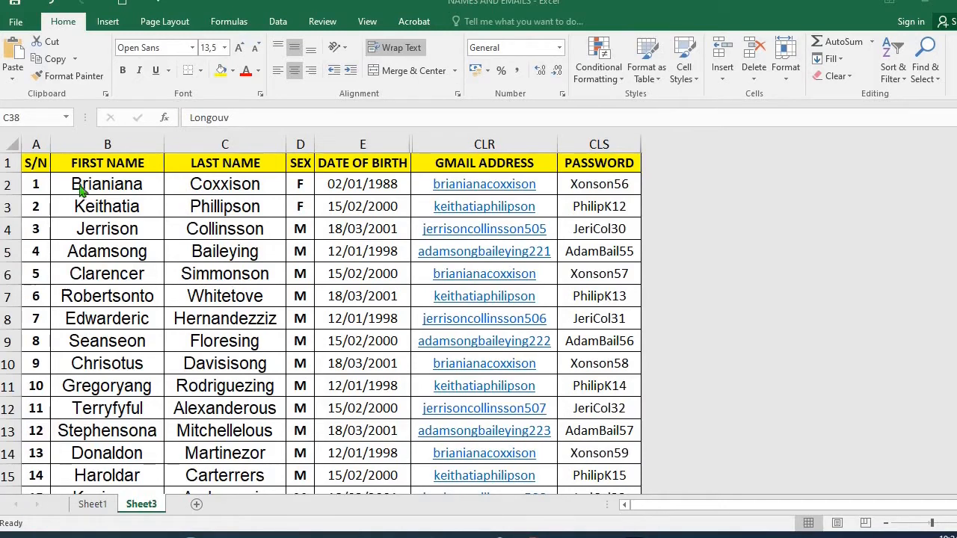
# Step: Start adding a sheet background from Page Layout and choose Work offline at the warning
pyautogui.click(225, 143)
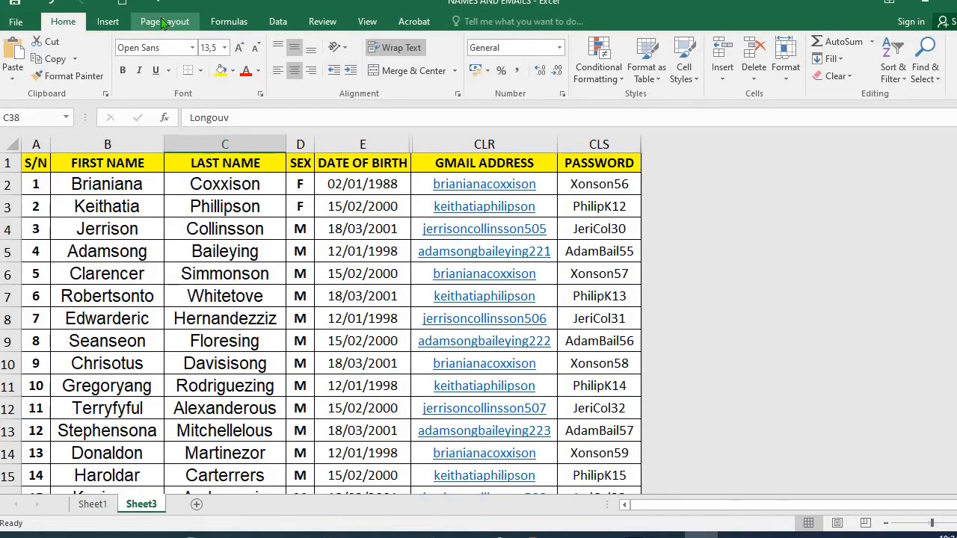
pyautogui.click(164, 21)
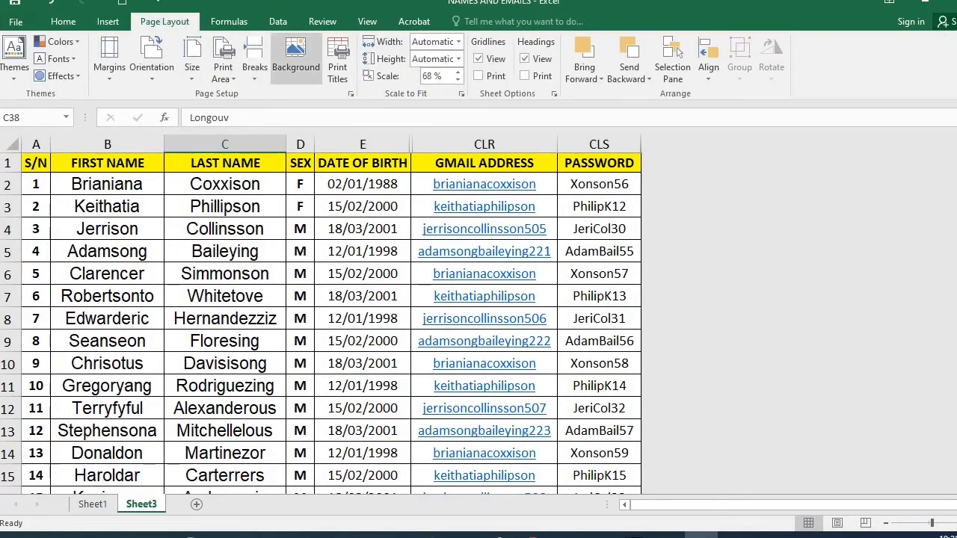
pyautogui.moveTo(297, 57)
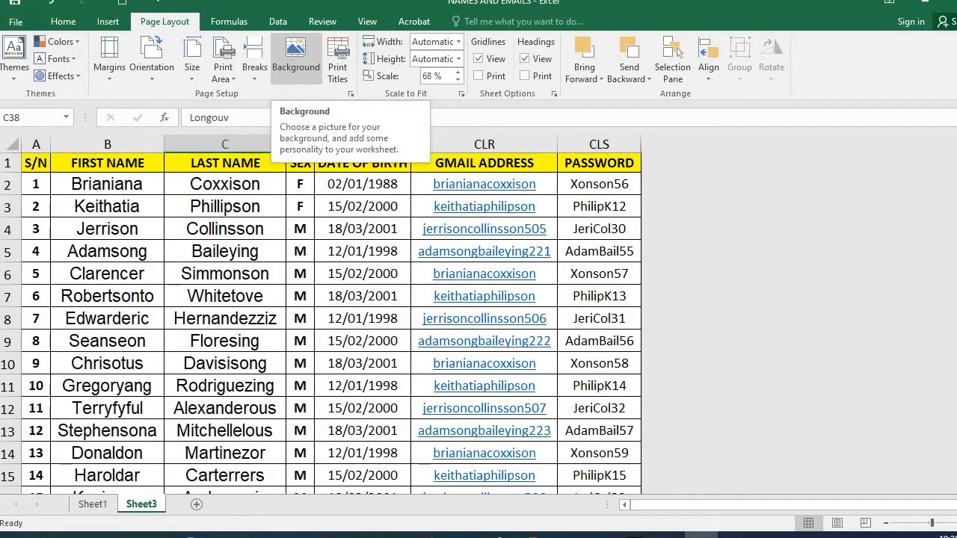
pyautogui.click(295, 58)
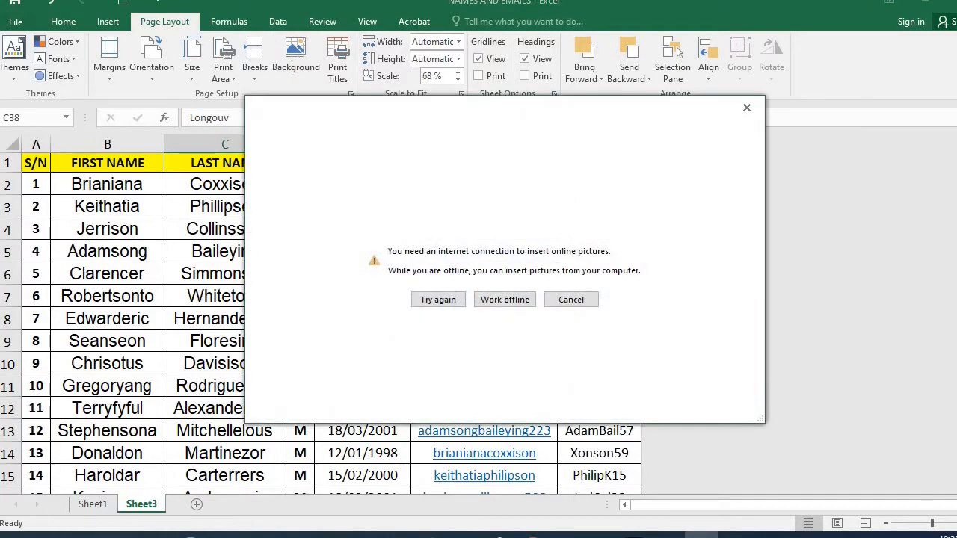
pyautogui.moveTo(421, 228)
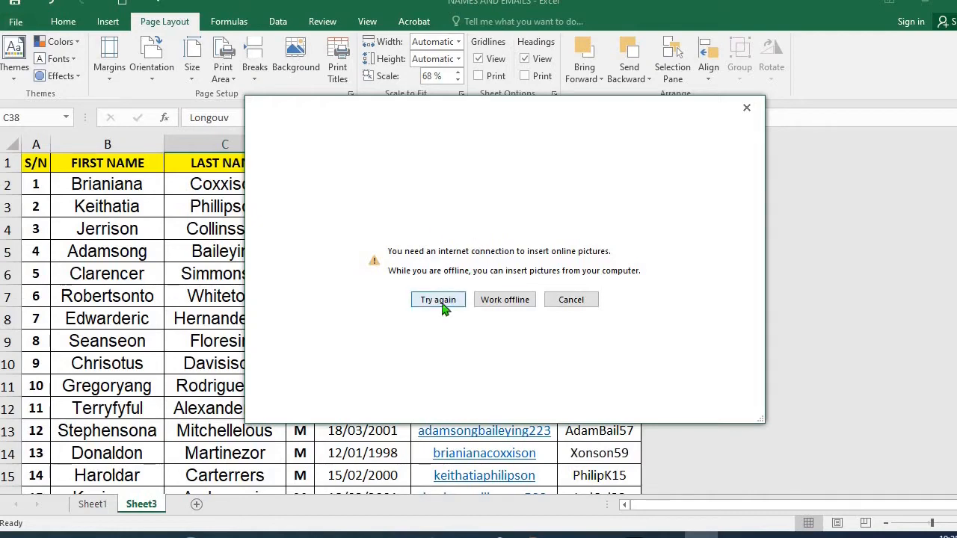
pyautogui.moveTo(505, 300)
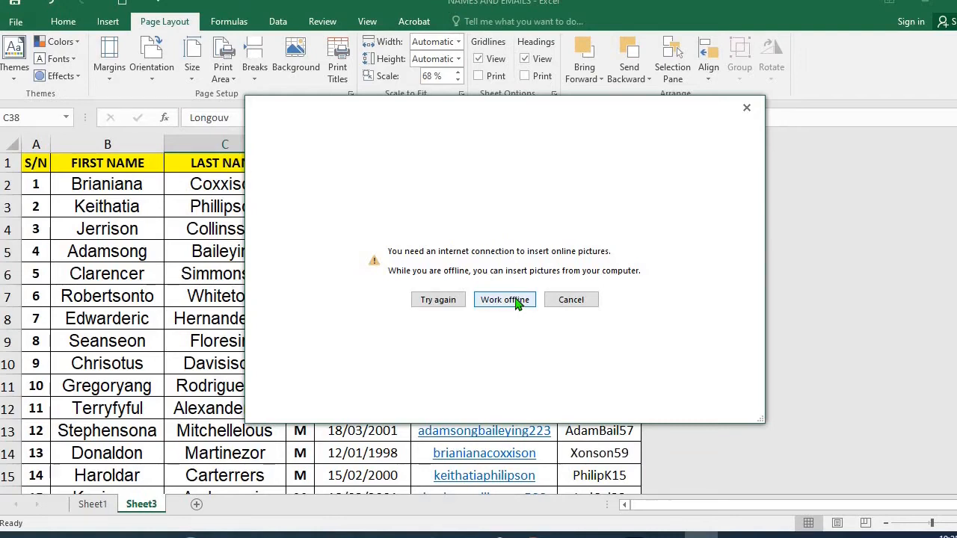
pyautogui.click(504, 300)
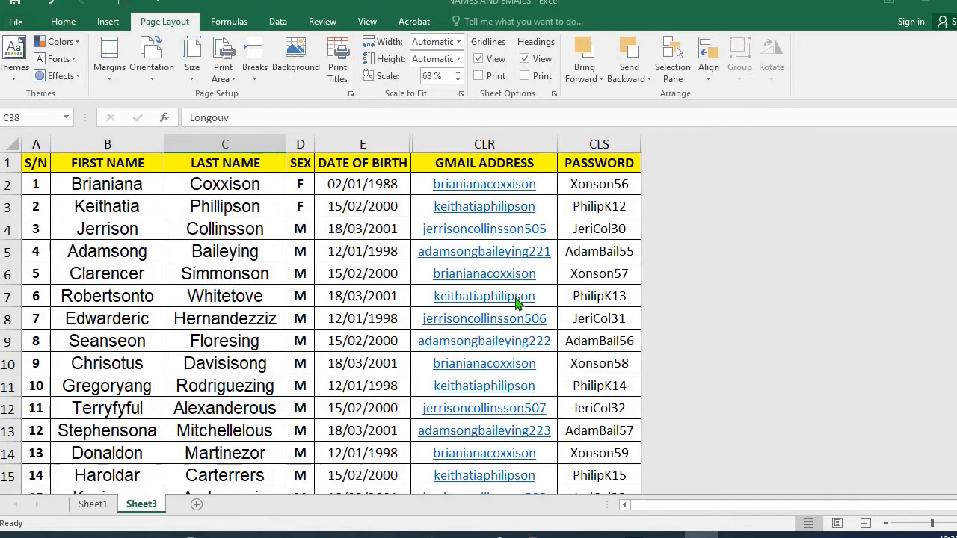
# Step: Insert STGE-removebg-preview from Videos > ACCESSORIES as the sheet background
pyautogui.click(296, 56)
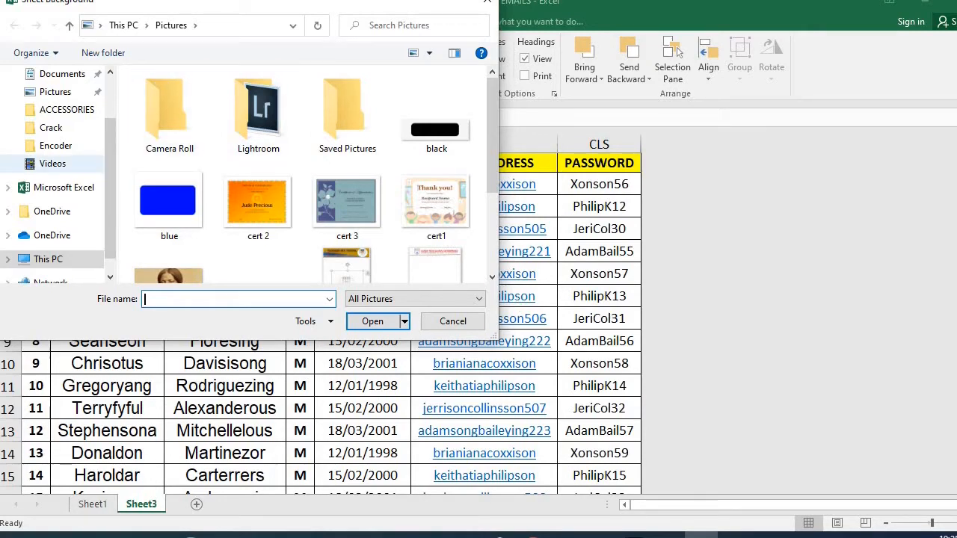
pyautogui.click(52, 164)
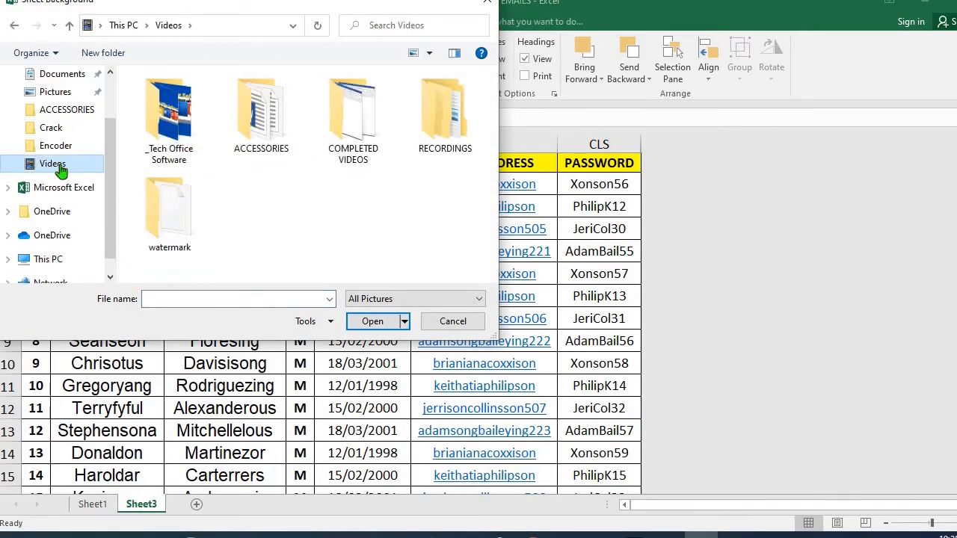
pyautogui.doubleClick(261, 112)
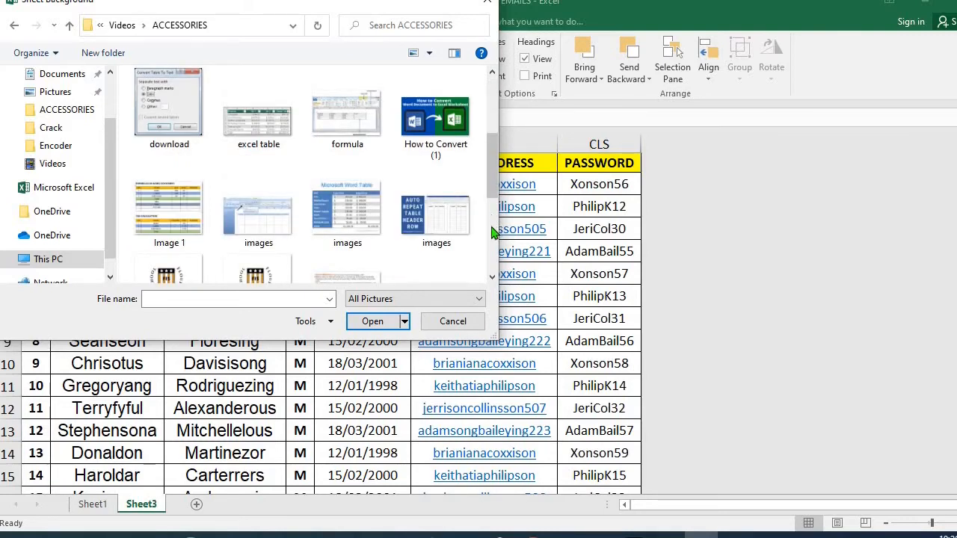
pyautogui.scroll(-3)
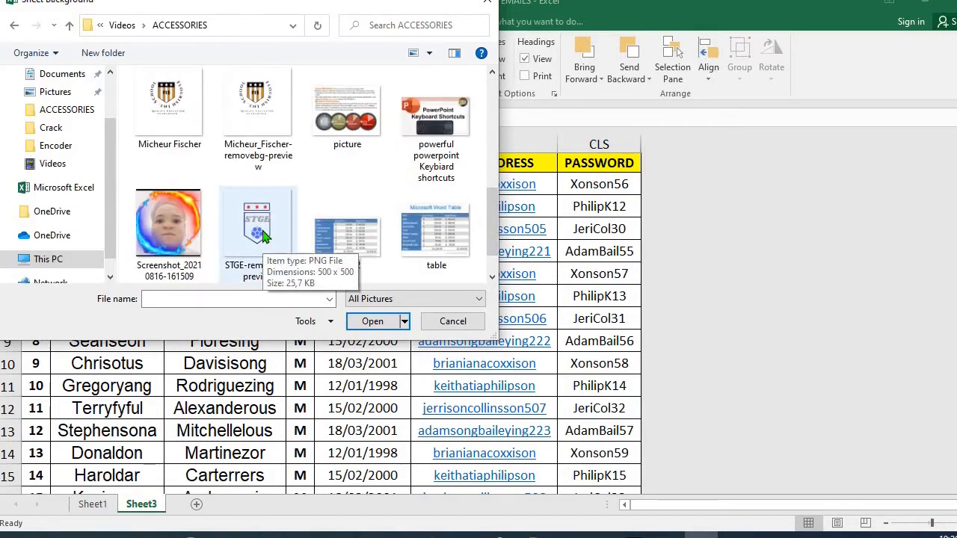
pyautogui.click(257, 221)
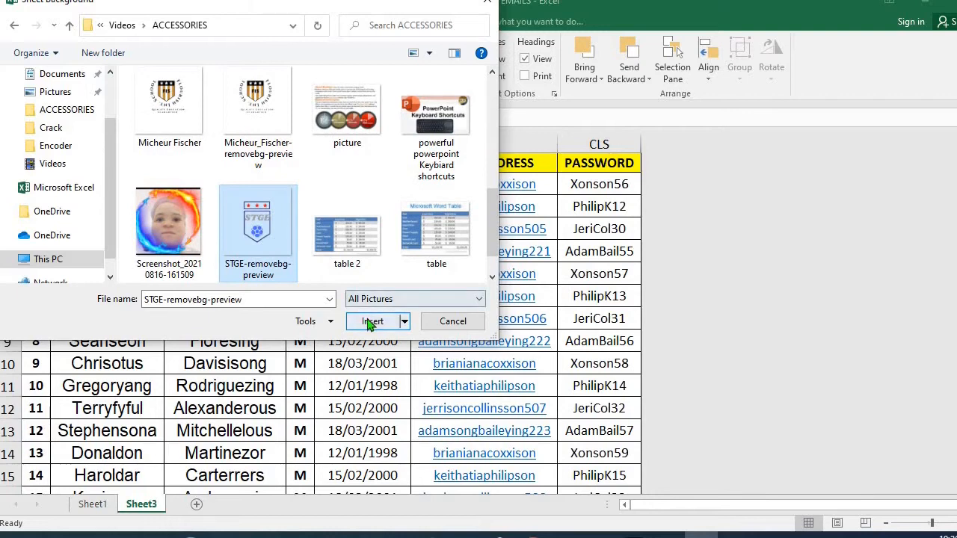
pyautogui.click(371, 321)
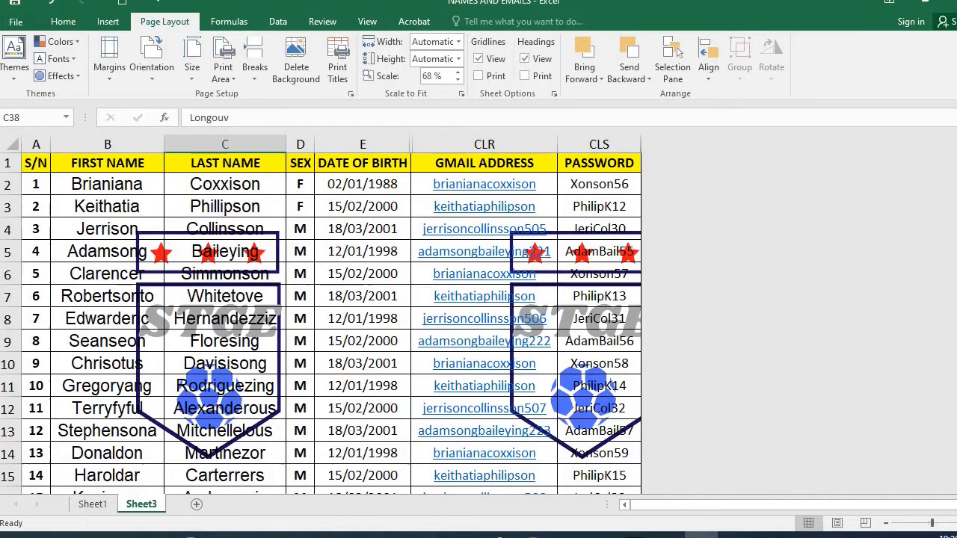
# Step: Scroll down the sheet to check the tiled logo background
pyautogui.scroll(-3)
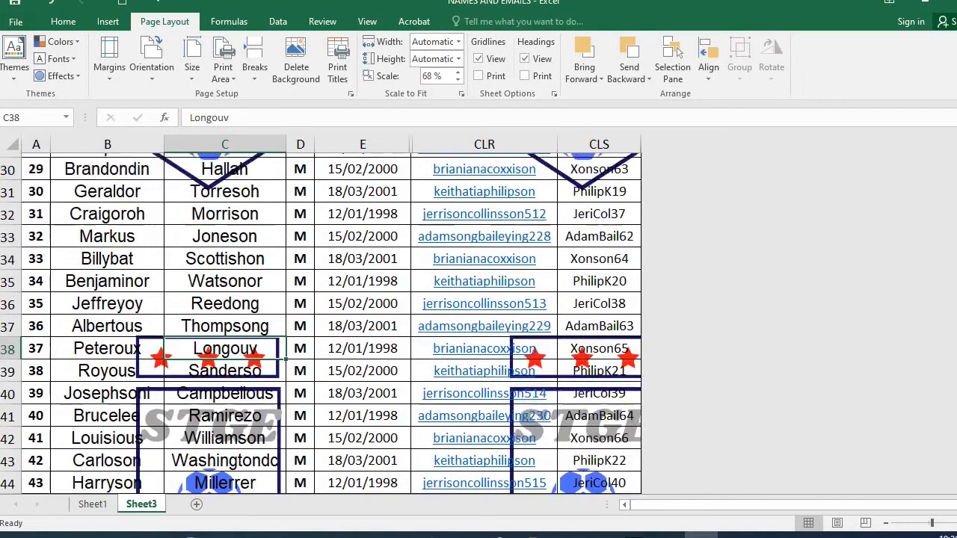
pyautogui.scroll(-3)
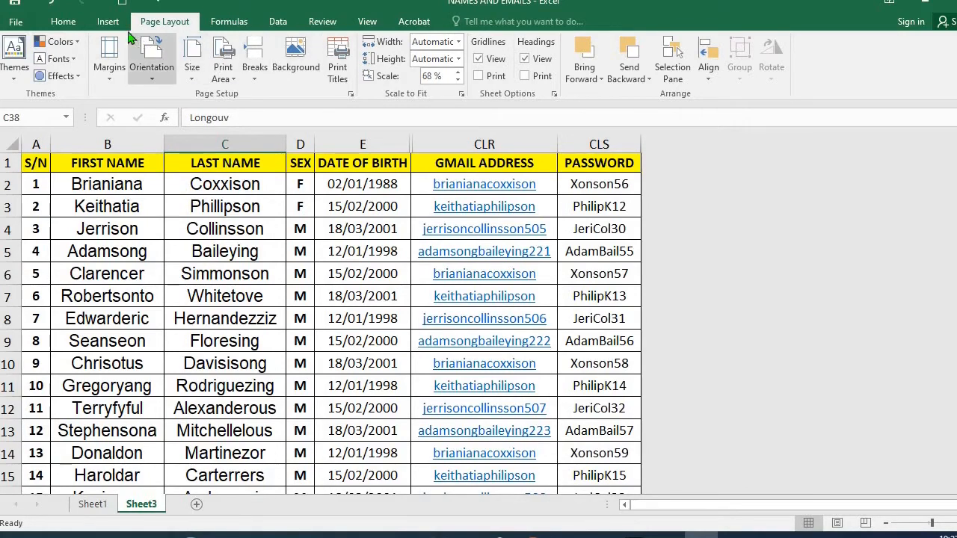
# Step: Draw a rectangle shape over the names table, roughly rows 4–14, columns C–E
pyautogui.click(108, 21)
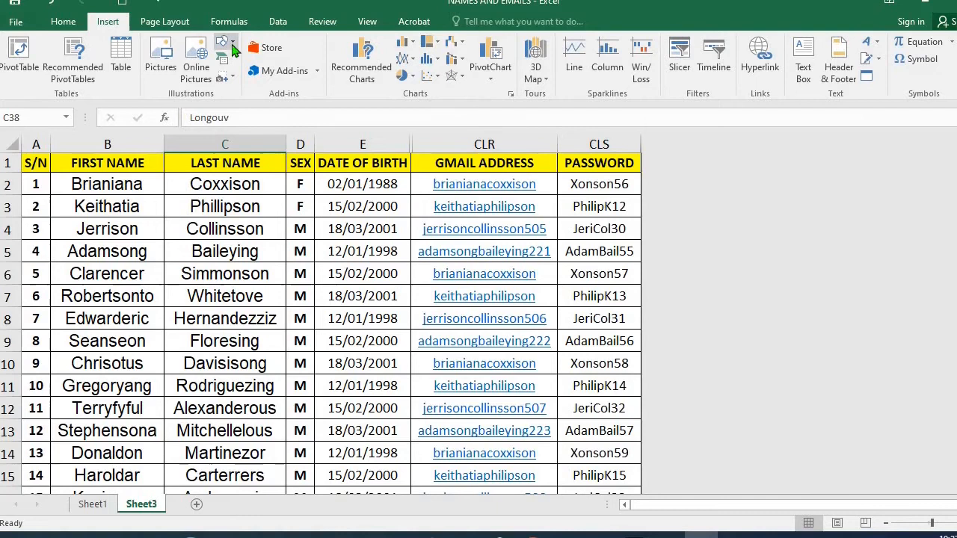
pyautogui.click(223, 60)
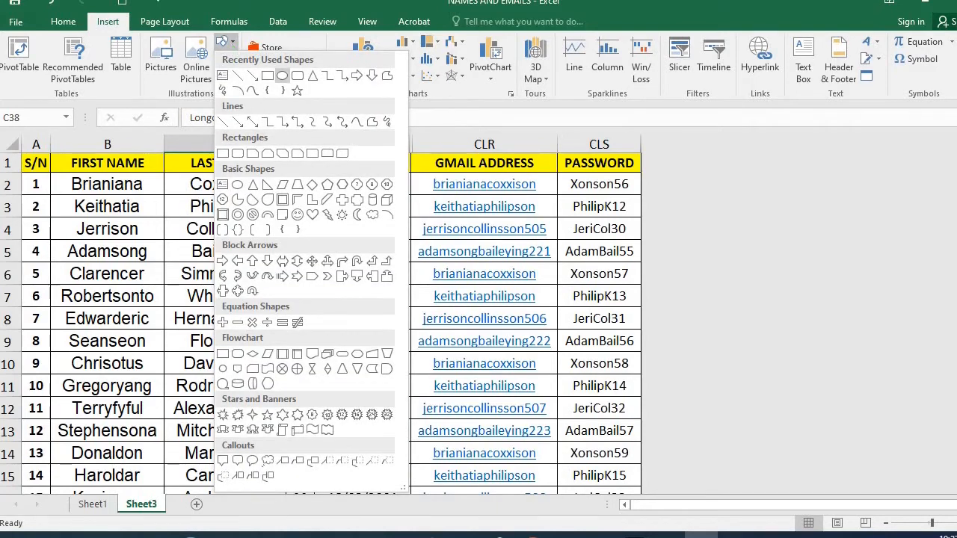
pyautogui.moveTo(282, 75)
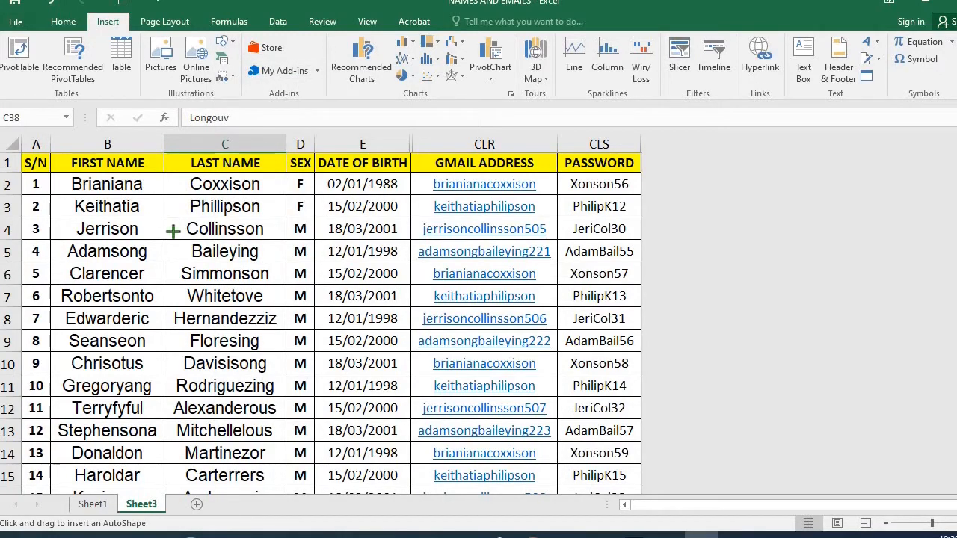
pyautogui.moveTo(224, 229); pyautogui.dragTo(225, 453)
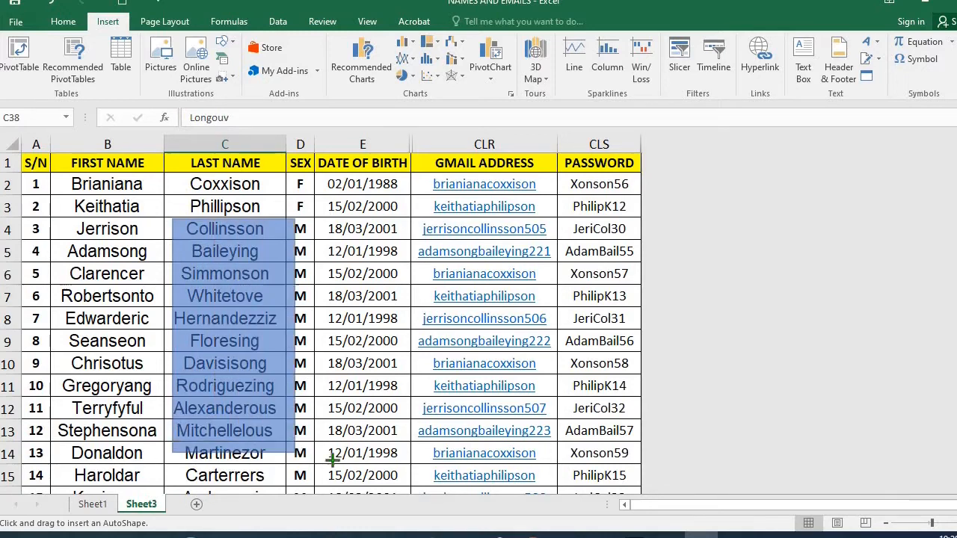
pyautogui.moveTo(172, 219); pyautogui.dragTo(436, 466)
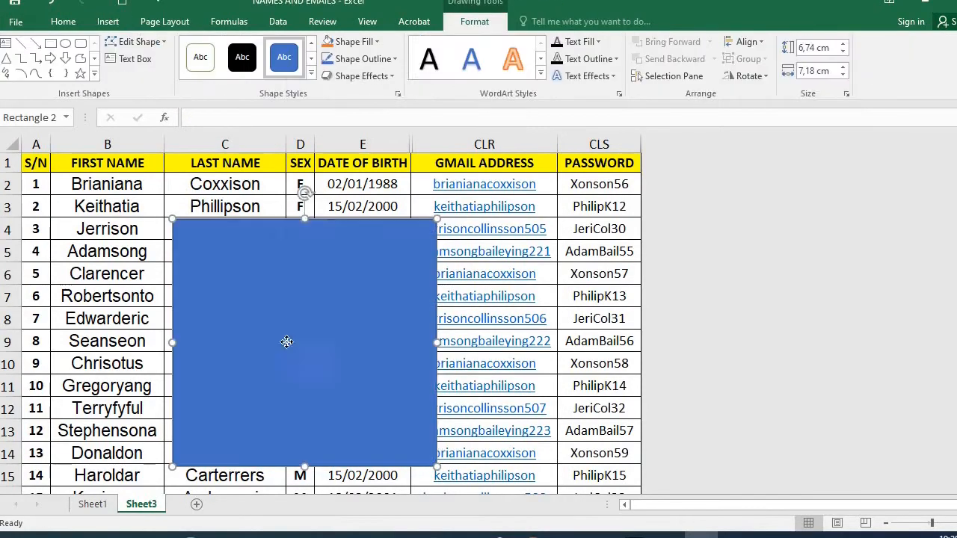
# Step: Set the rectangle's fill to Picture or texture fill and browse for an image file
pyautogui.rightClick(287, 342)
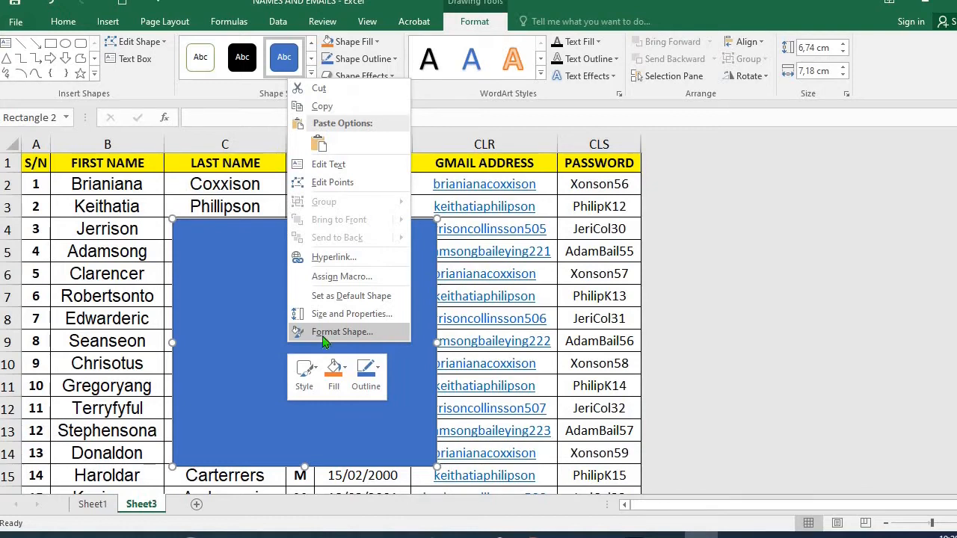
pyautogui.click(342, 332)
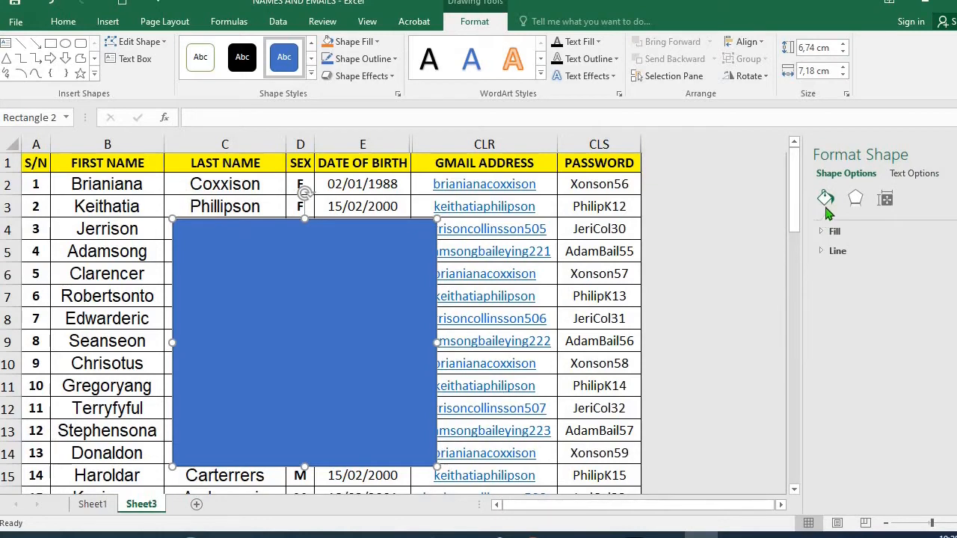
pyautogui.moveTo(826, 198)
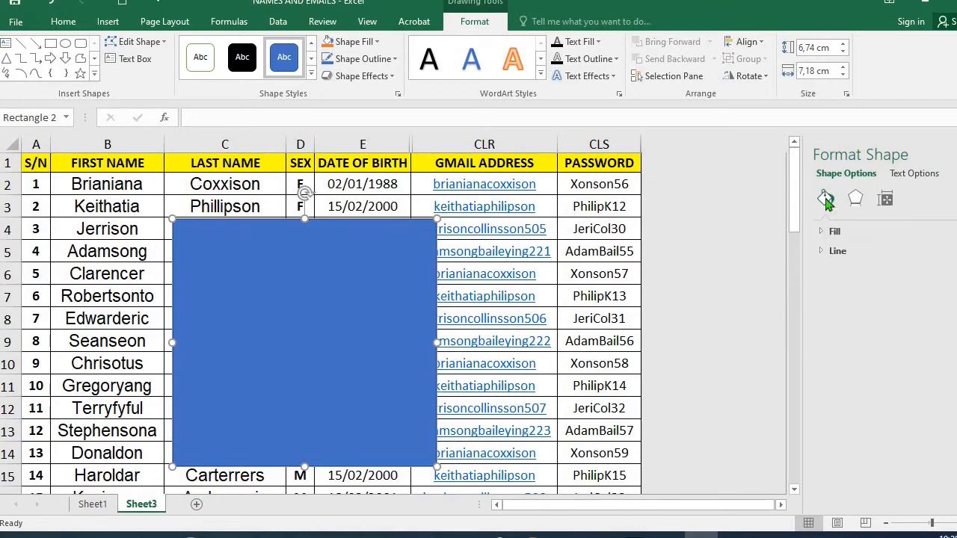
pyautogui.click(821, 231)
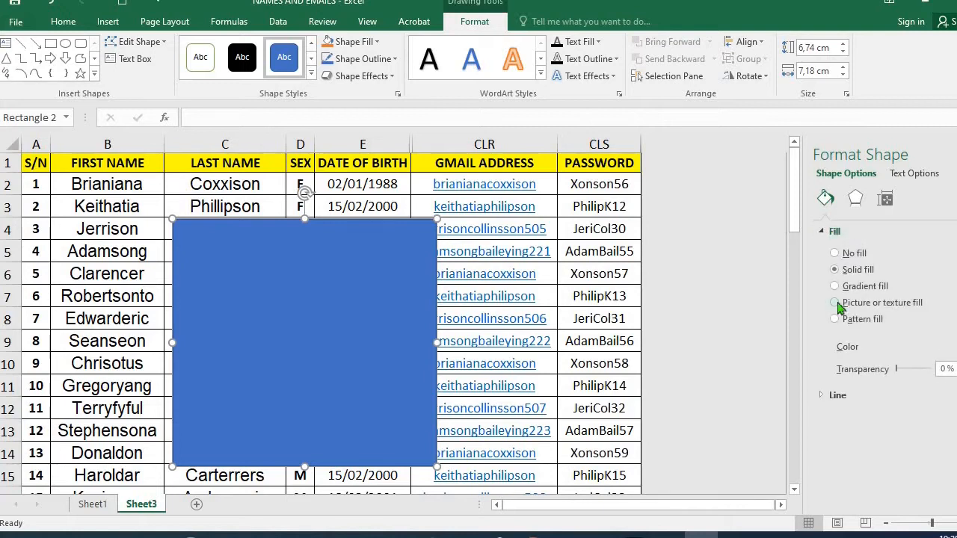
pyautogui.click(834, 303)
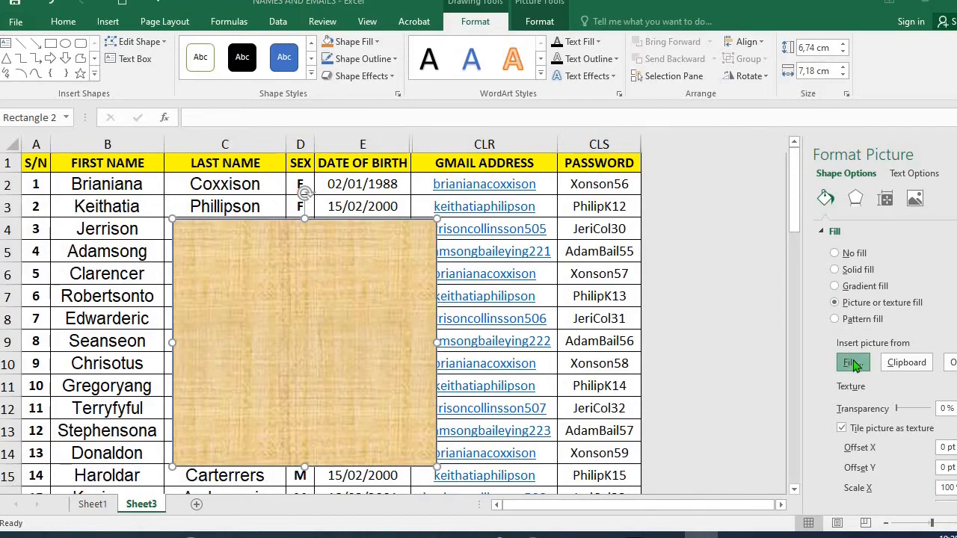
pyautogui.click(852, 362)
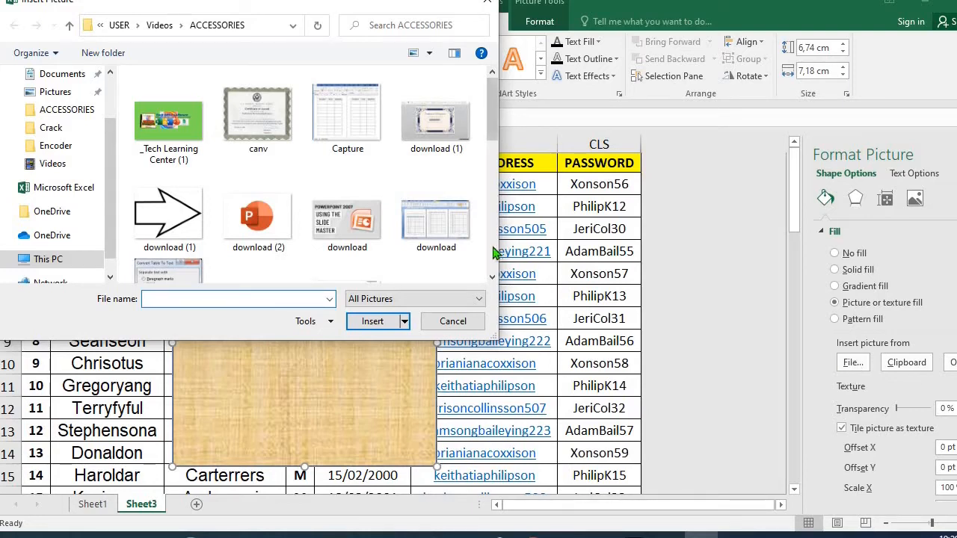
# Step: Insert STGE-removebg-preview as the rectangle's picture fill
pyautogui.scroll(-3)
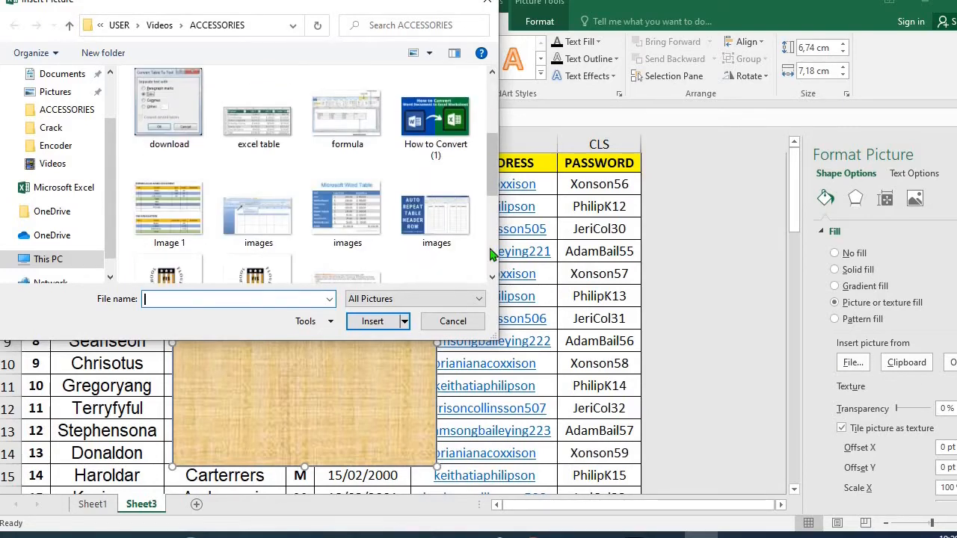
pyautogui.click(258, 225)
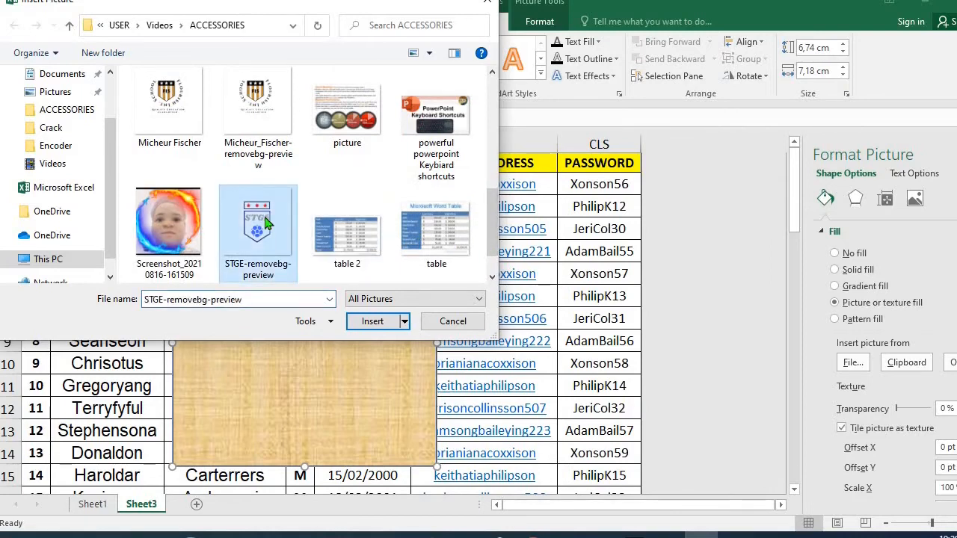
pyautogui.click(372, 320)
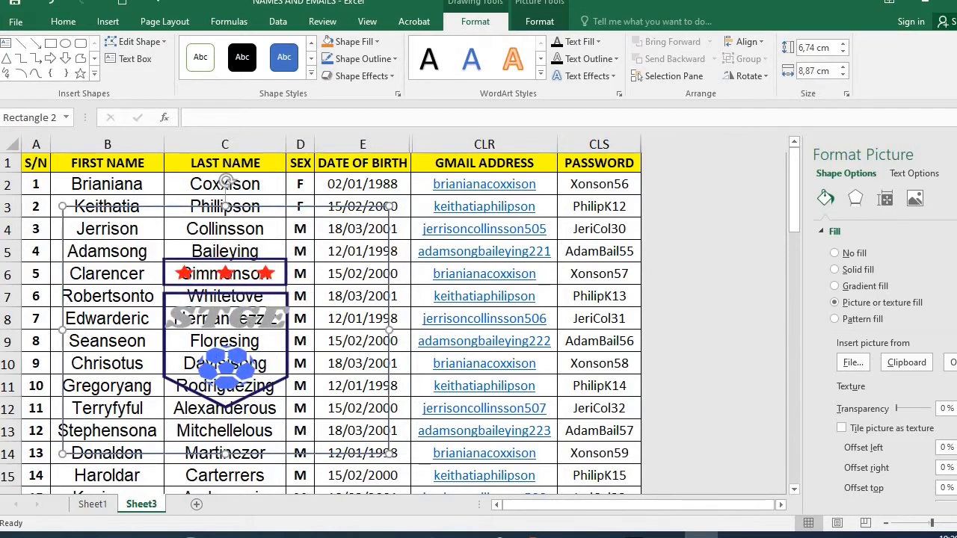
pyautogui.moveTo(900, 417)
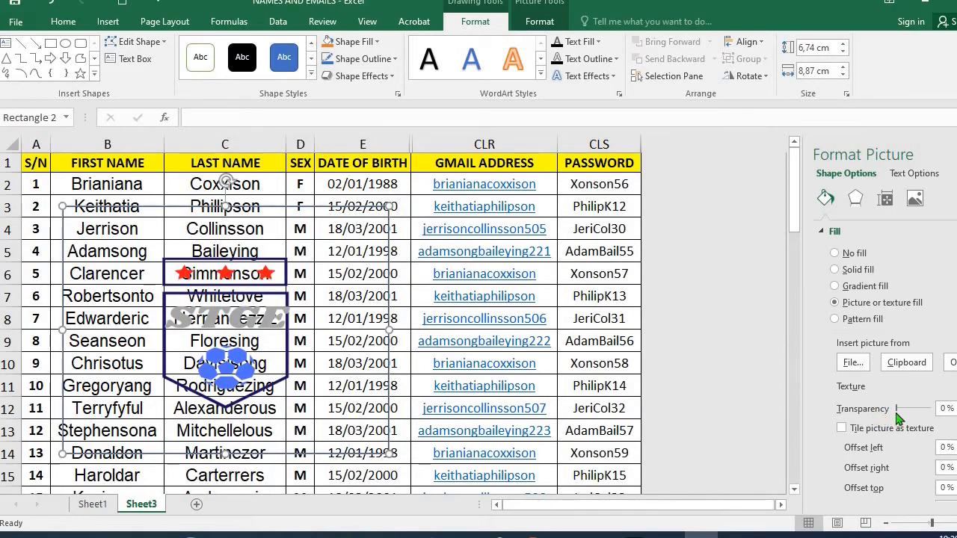
# Step: Set the logo fill transparency to 56%
pyautogui.moveTo(901, 409); pyautogui.dragTo(907, 409)
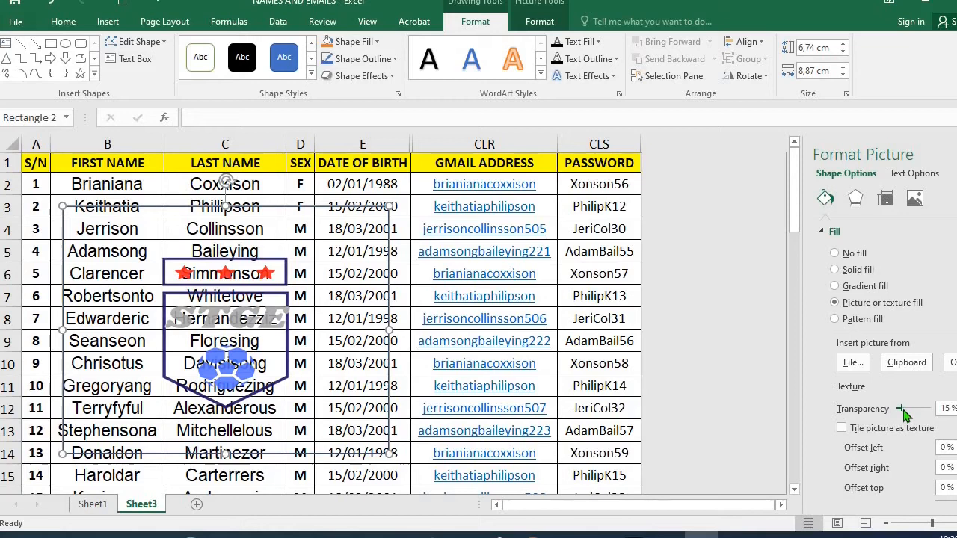
pyautogui.moveTo(901, 409); pyautogui.dragTo(911, 409)
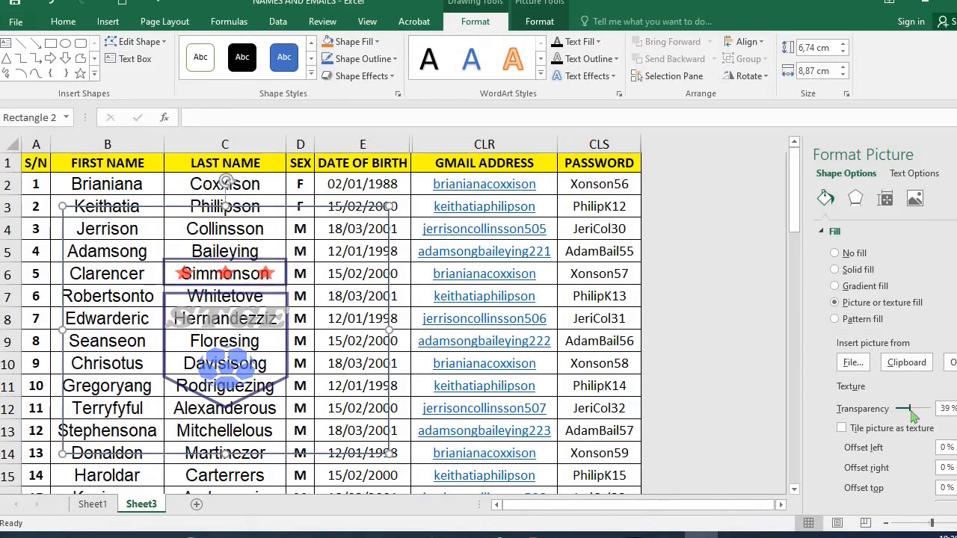
pyautogui.moveTo(905, 409); pyautogui.dragTo(911, 409)
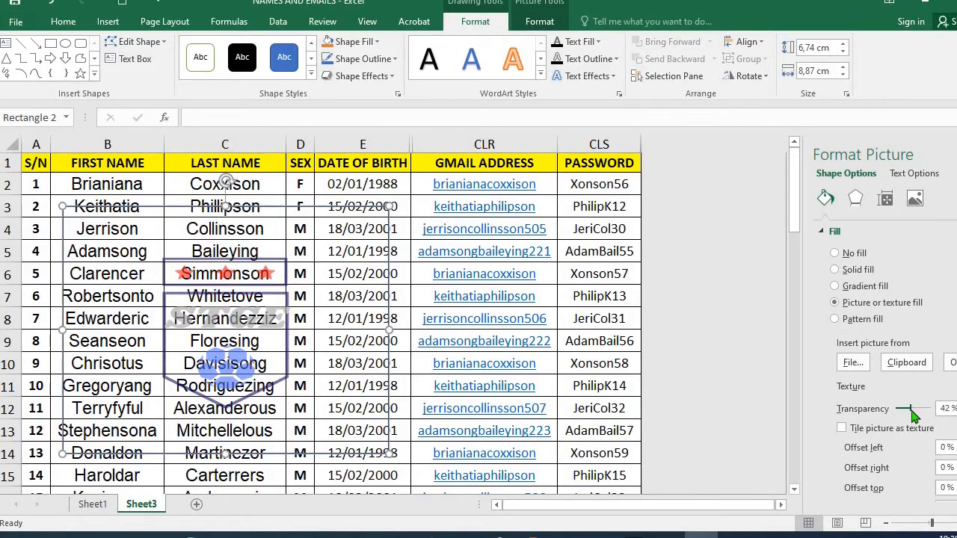
pyautogui.moveTo(911, 409); pyautogui.dragTo(917, 409)
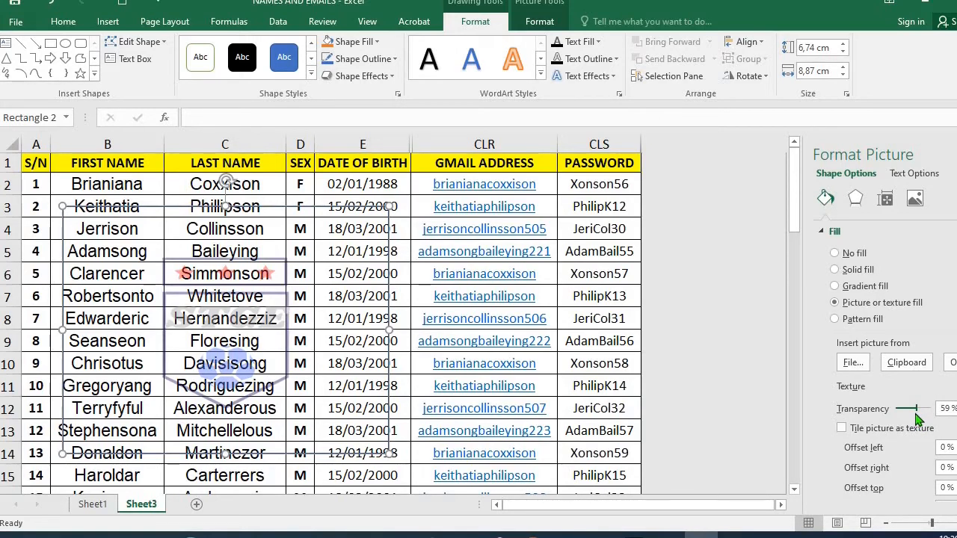
pyautogui.moveTo(913, 409); pyautogui.dragTo(911, 409)
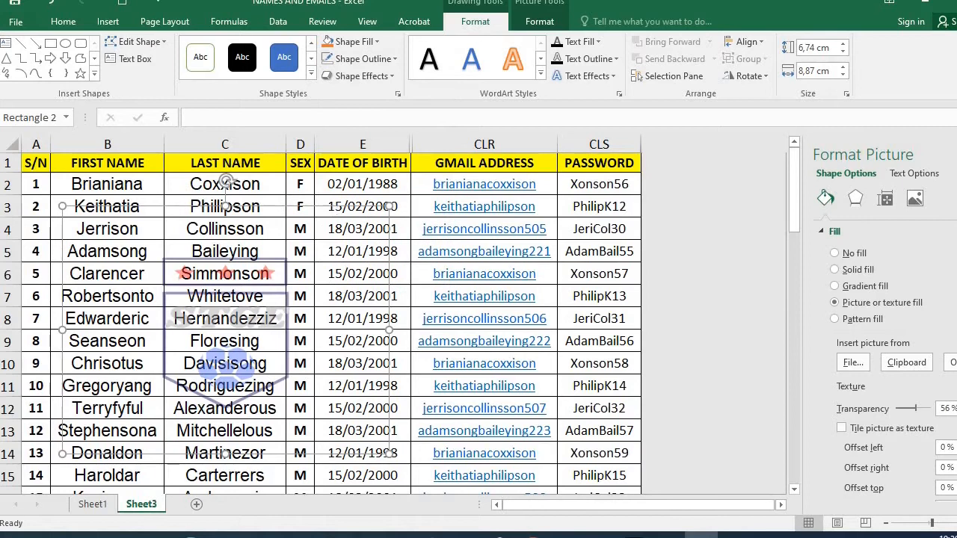
pyautogui.moveTo(333, 210)
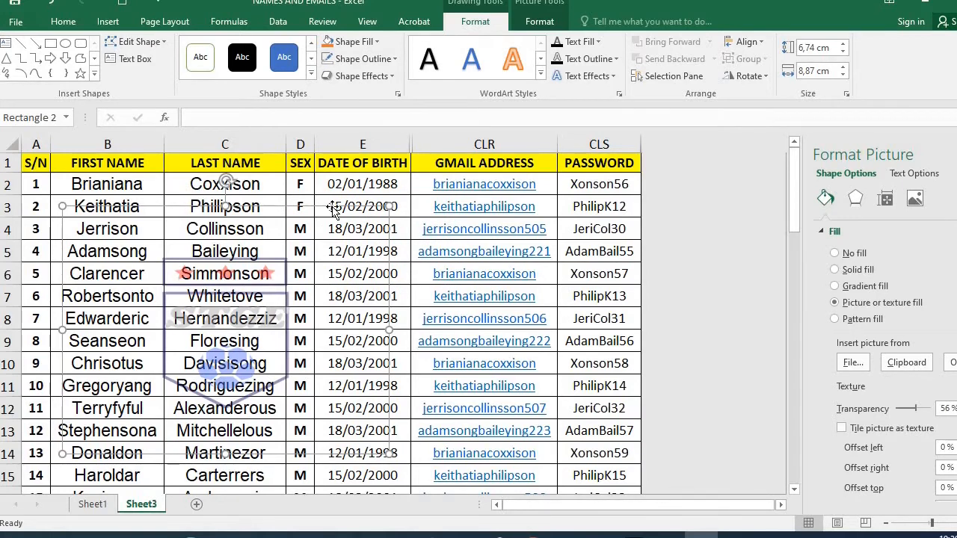
pyautogui.moveTo(469, 344)
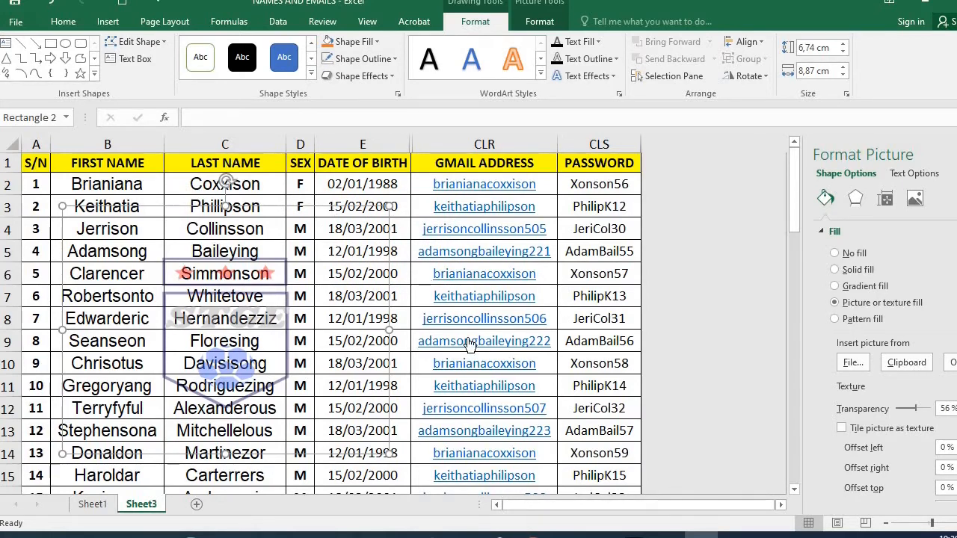
pyautogui.moveTo(243, 305)
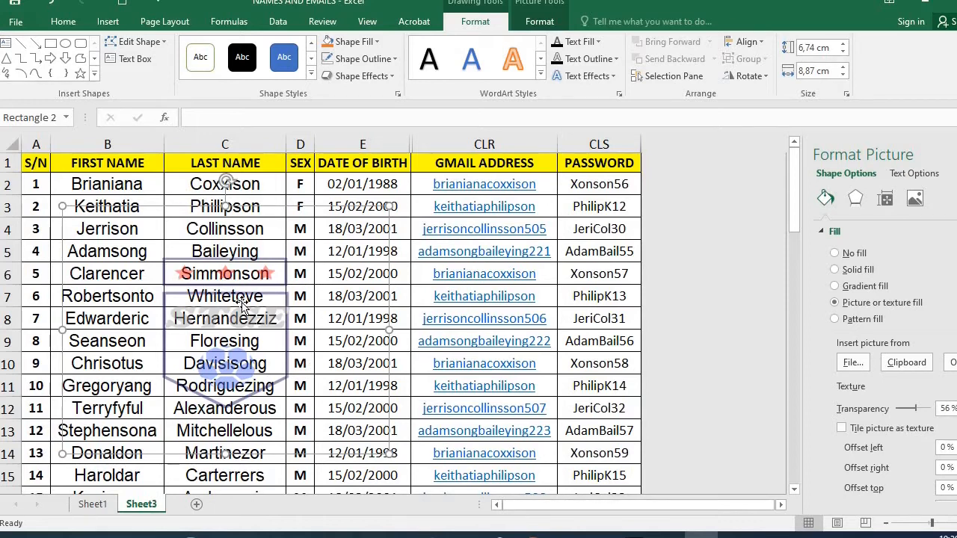
pyautogui.moveTo(242, 307)
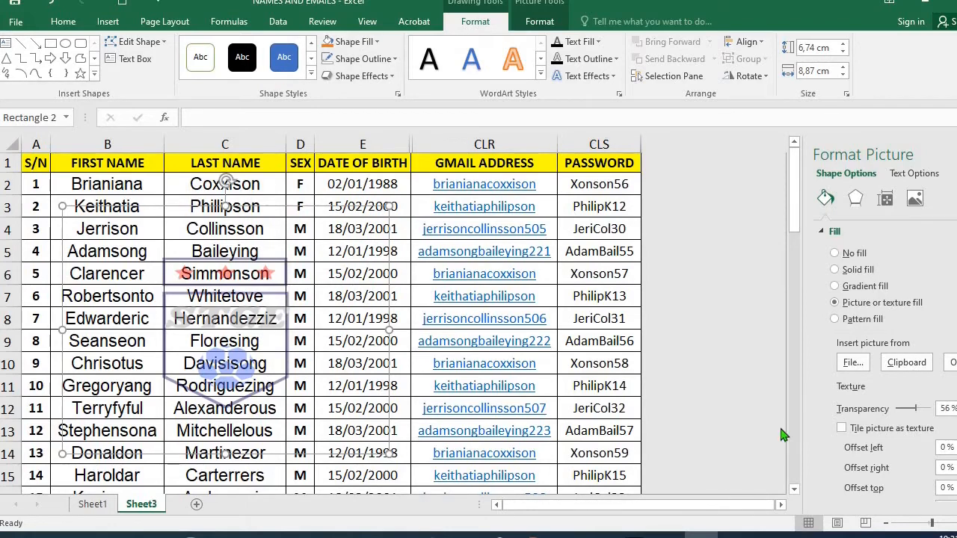
# Step: Scroll down and paste another copy of the faded logo rectangle lower in the list
pyautogui.scroll(-3)
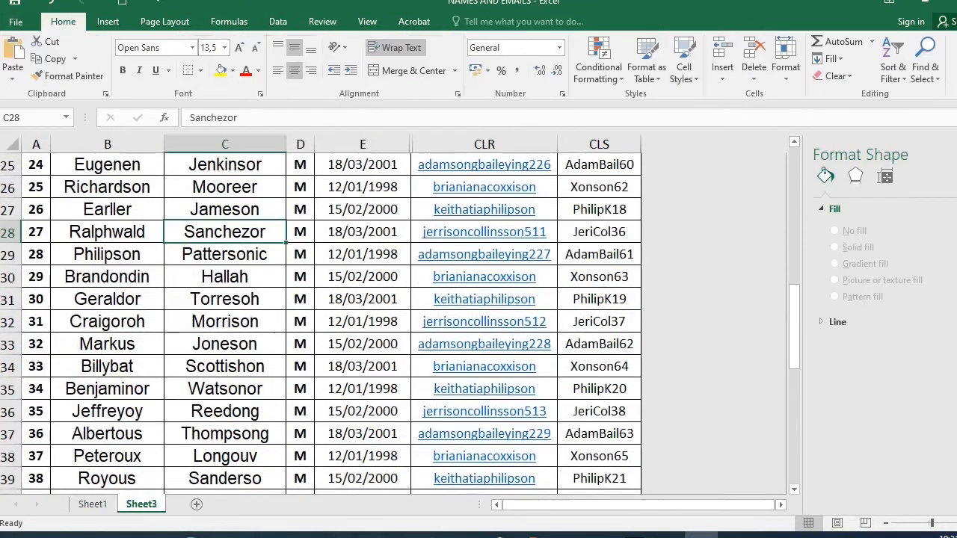
pyautogui.rightClick(224, 232)
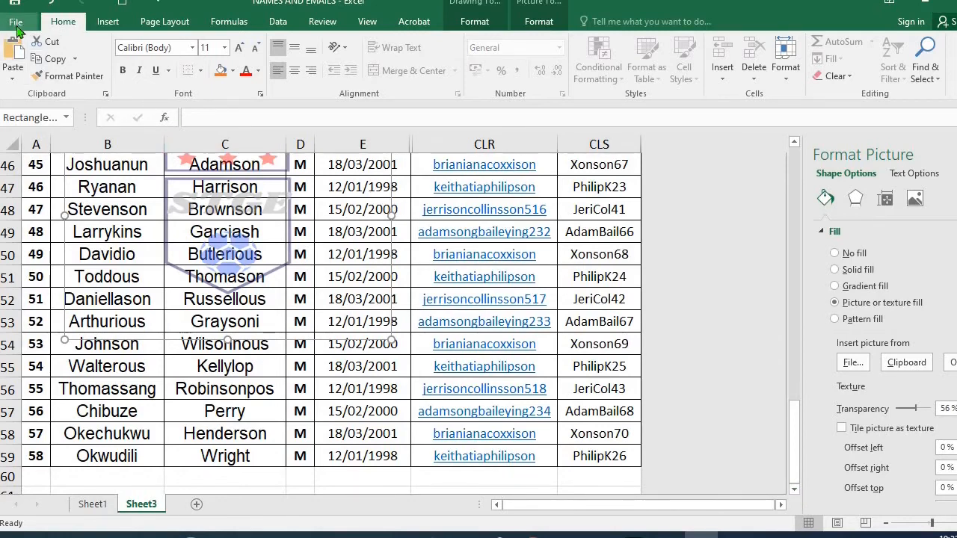
# Step: Open File > Print to preview the sheet
pyautogui.click(17, 21)
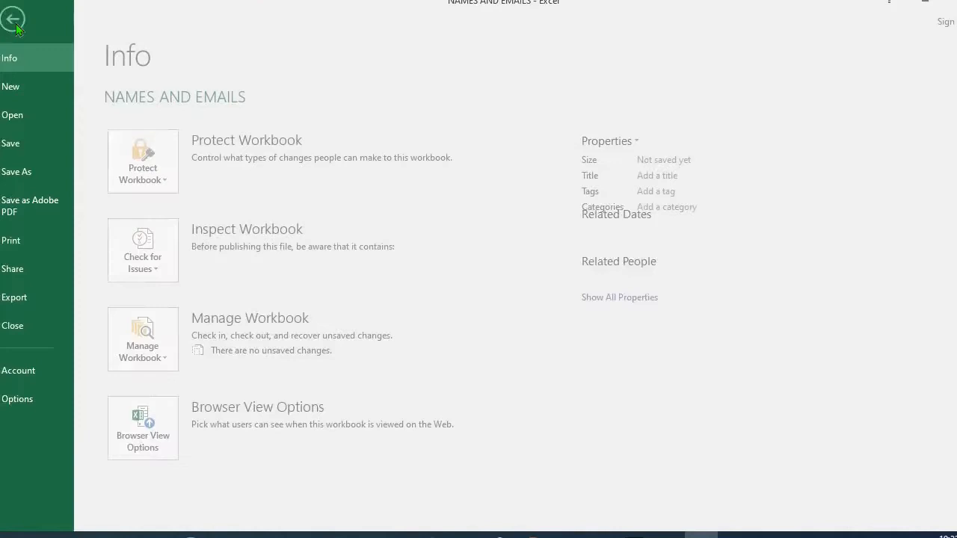
pyautogui.click(22, 240)
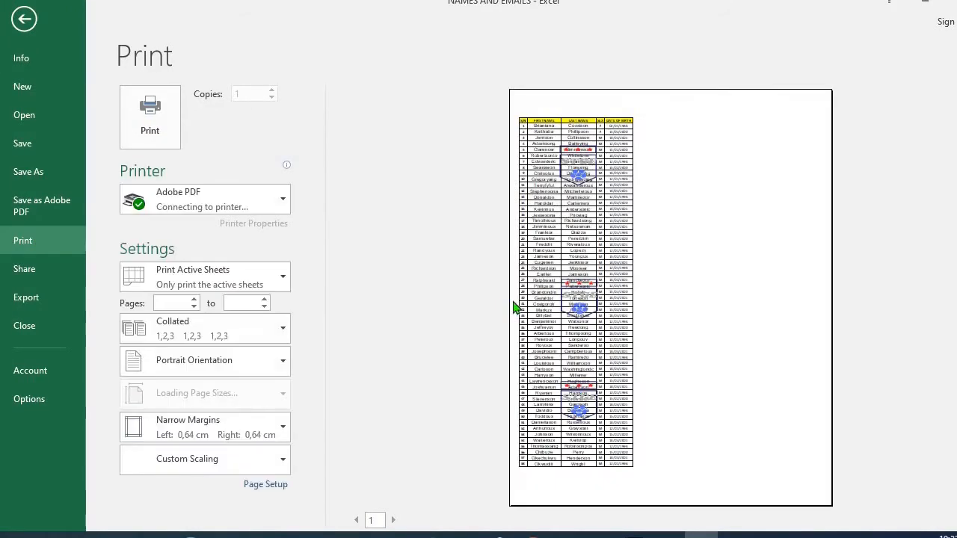